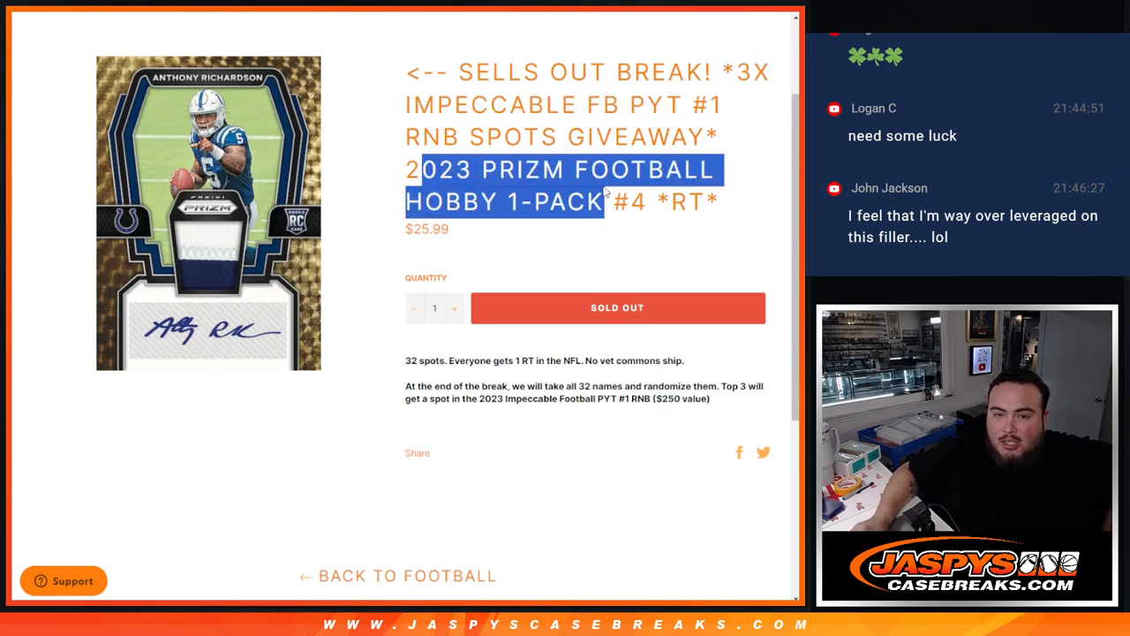
Step: Leave the sold-out Prizm Football break listing for the RANDOM.ORG Dice Roller set to two dice
left_click(737, 223)
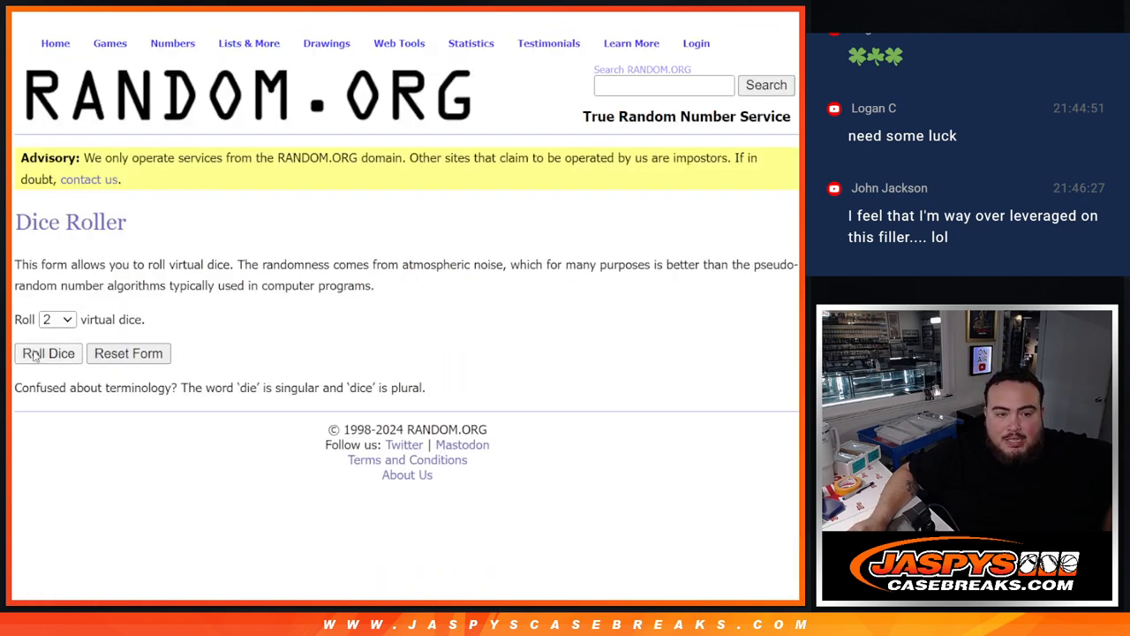
Step: Roll two dice, reshuffle the 32 names, then randomize the 32 NFL teams three times
left_click(48, 353)
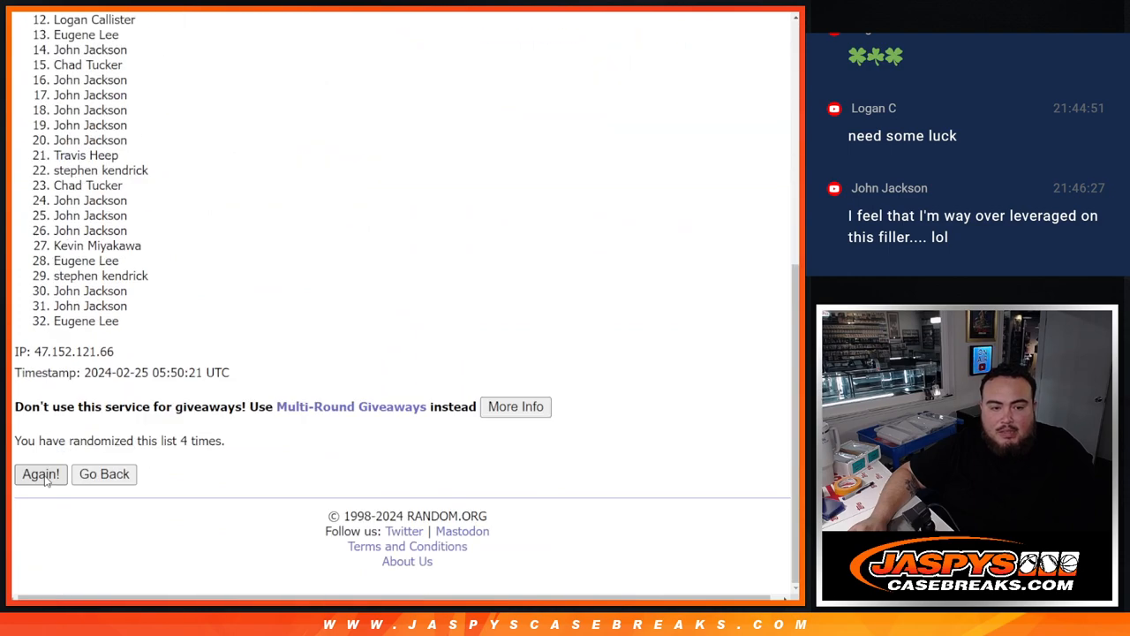
left_click(40, 474)
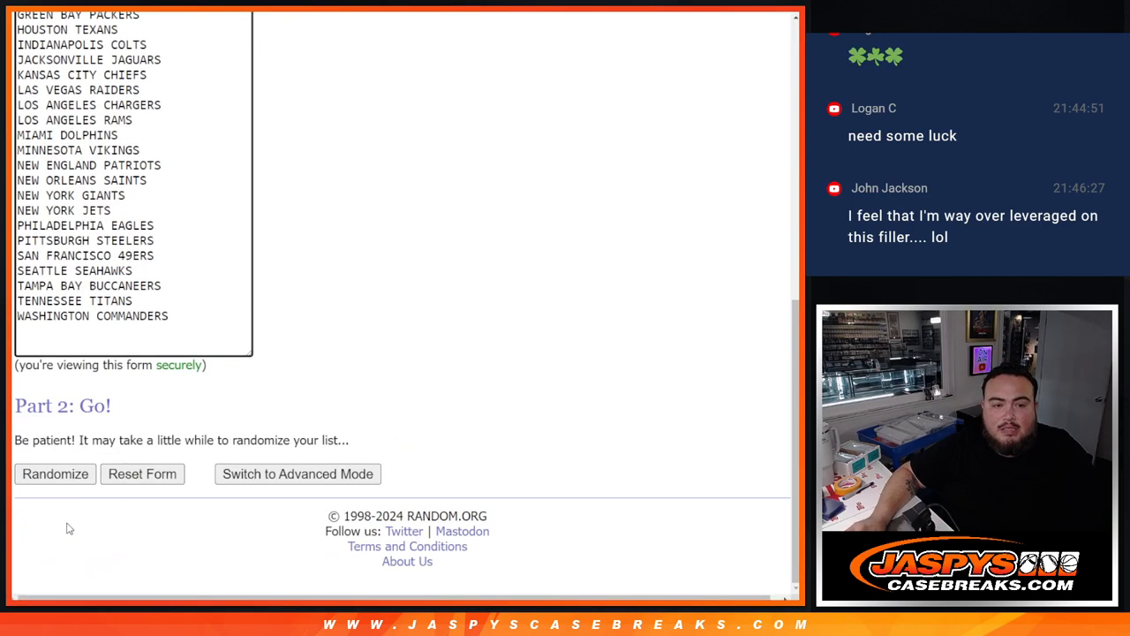
left_click(55, 473)
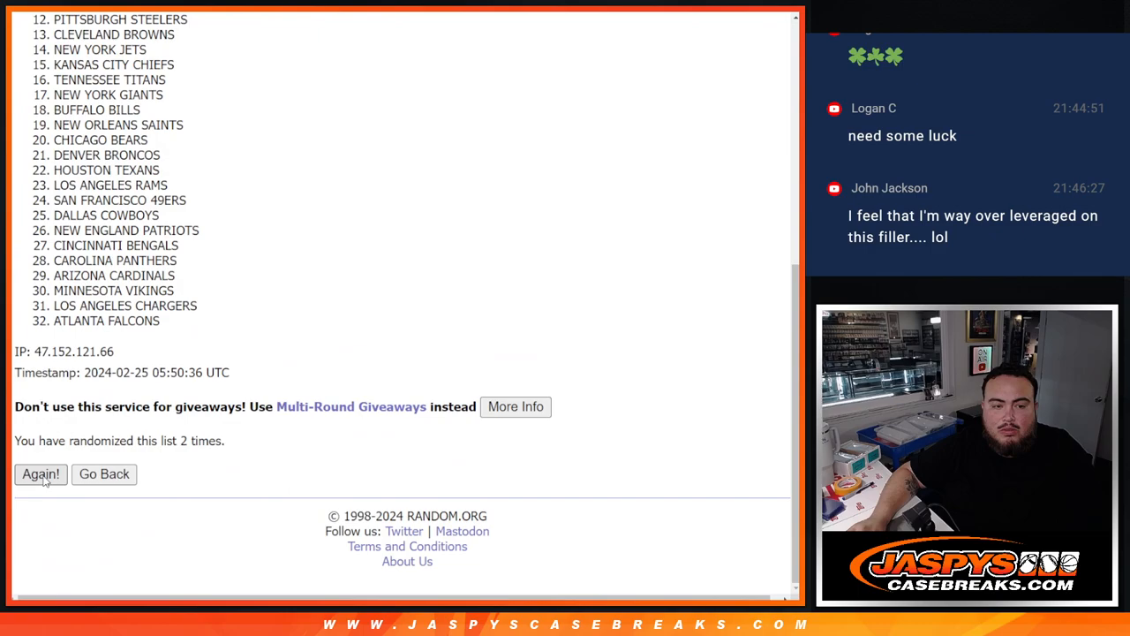
left_click(39, 474)
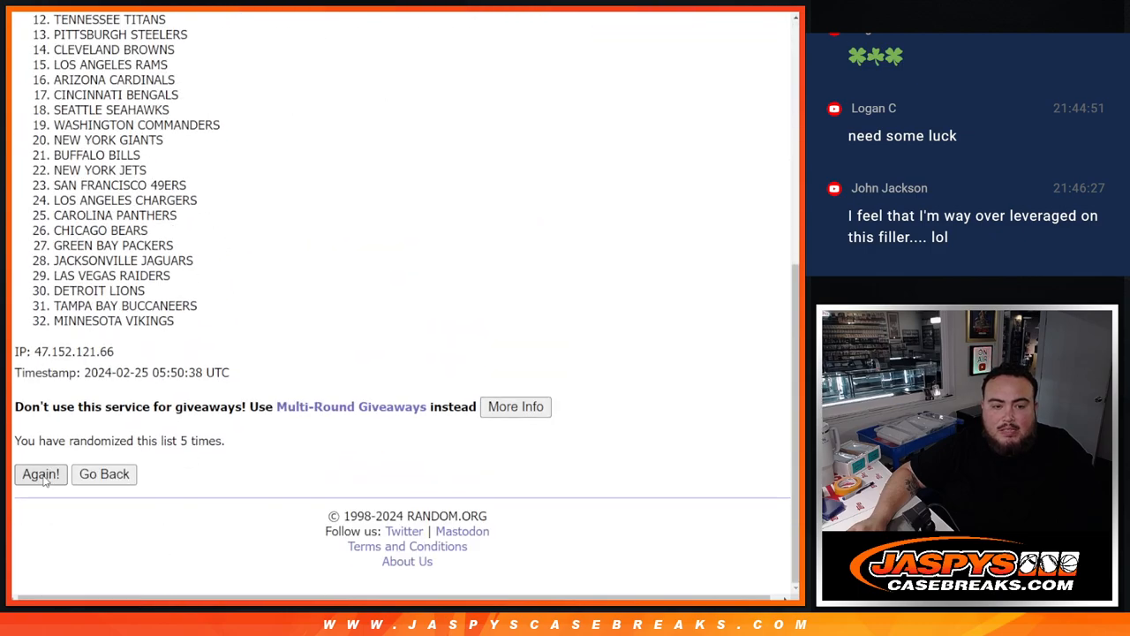
left_click(40, 475)
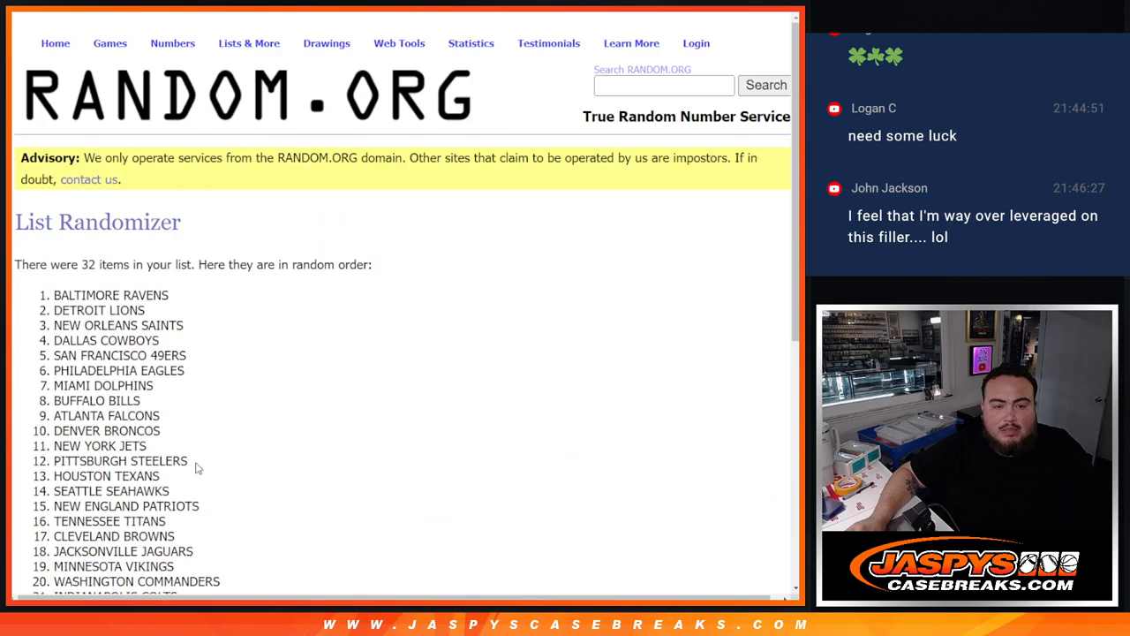
scroll("down", 3)
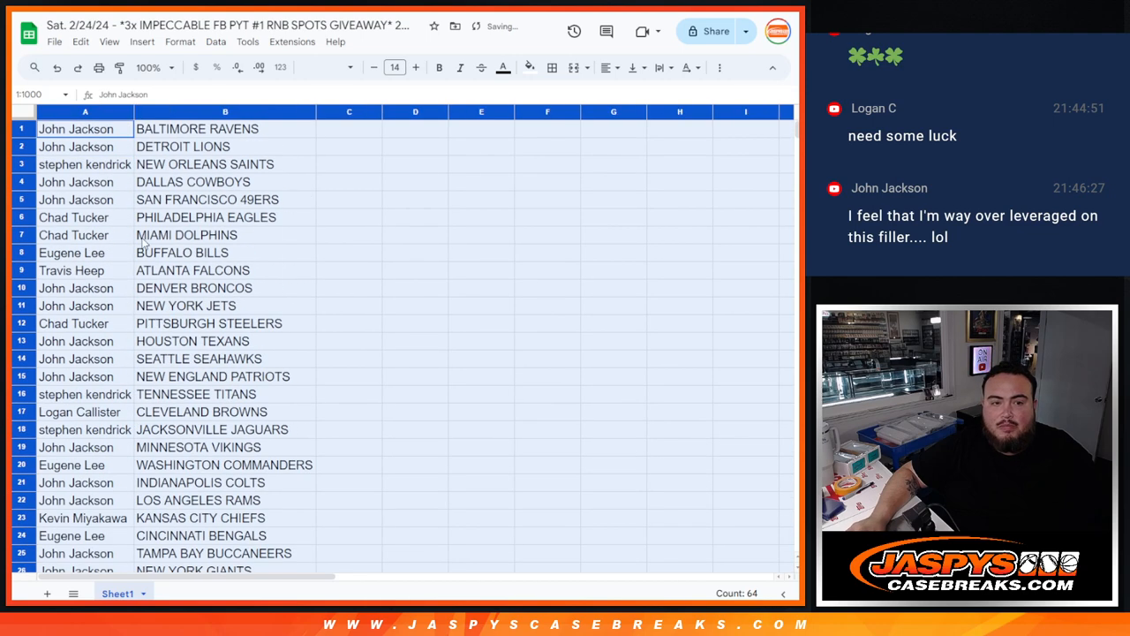
Step: Sort the name-team pairings A to Z by team and preview printing with Headers & footers expanded
right_click(85, 111)
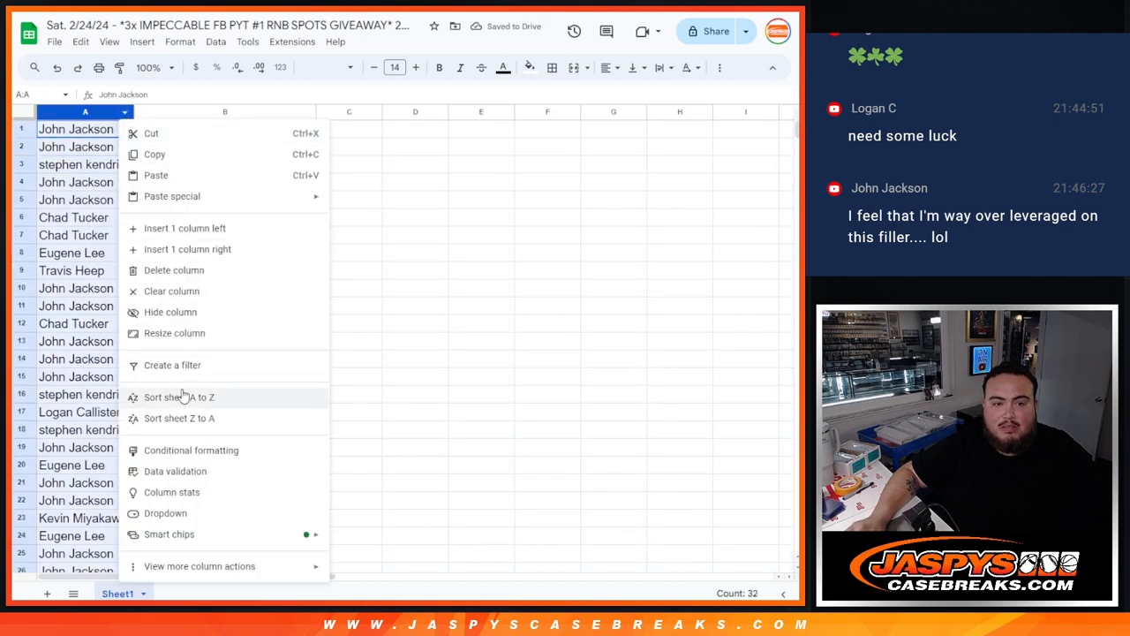
left_click(178, 396)
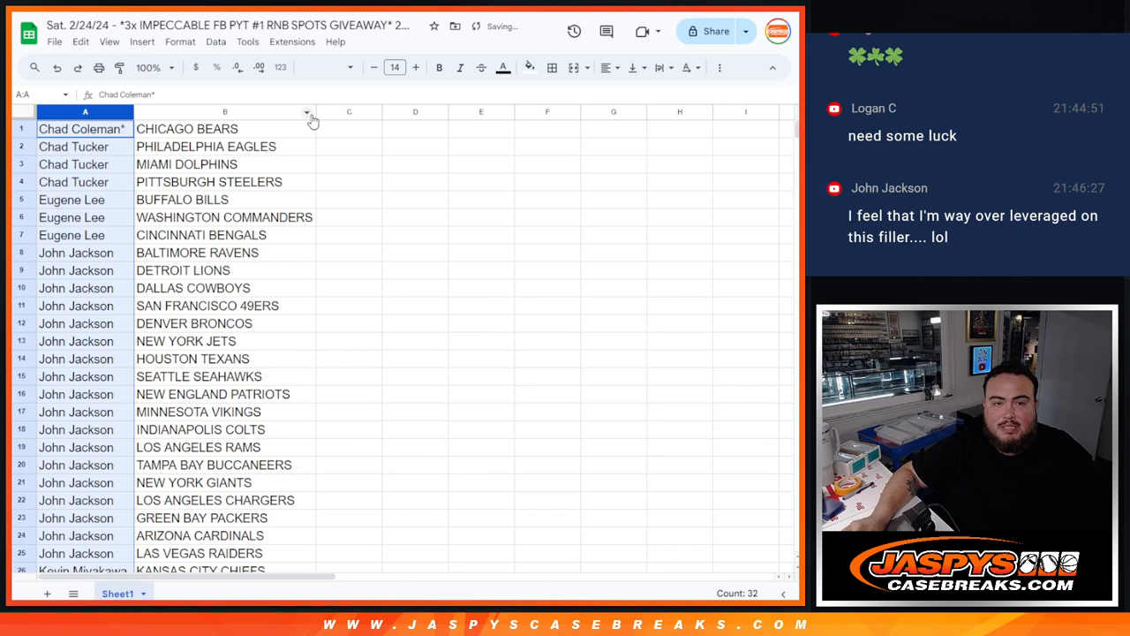
left_click(306, 112)
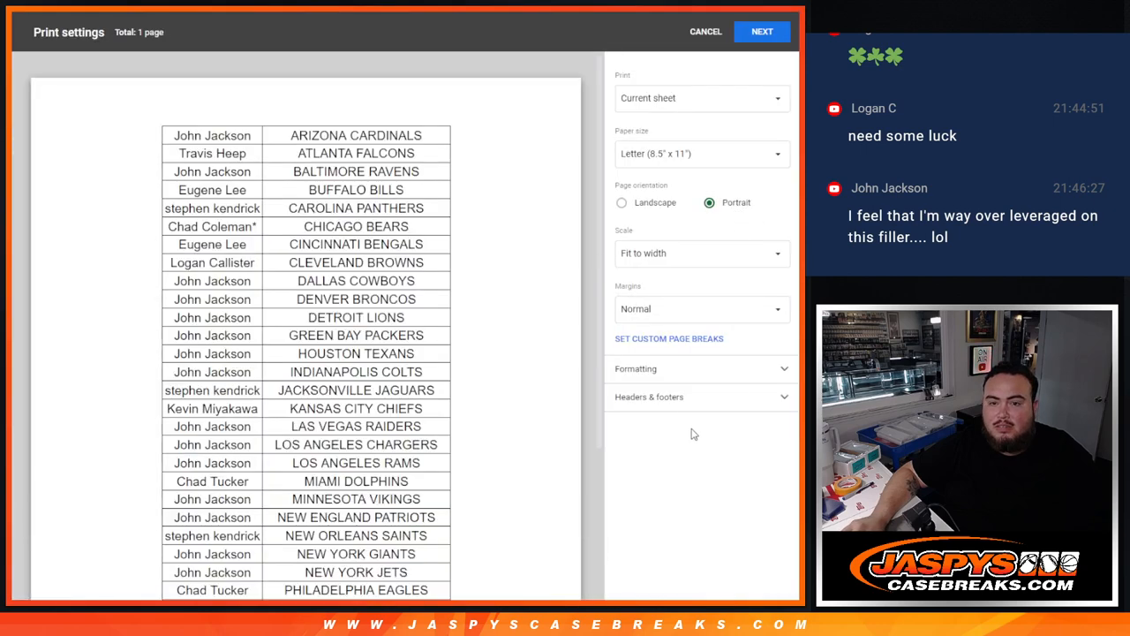
left_click(650, 397)
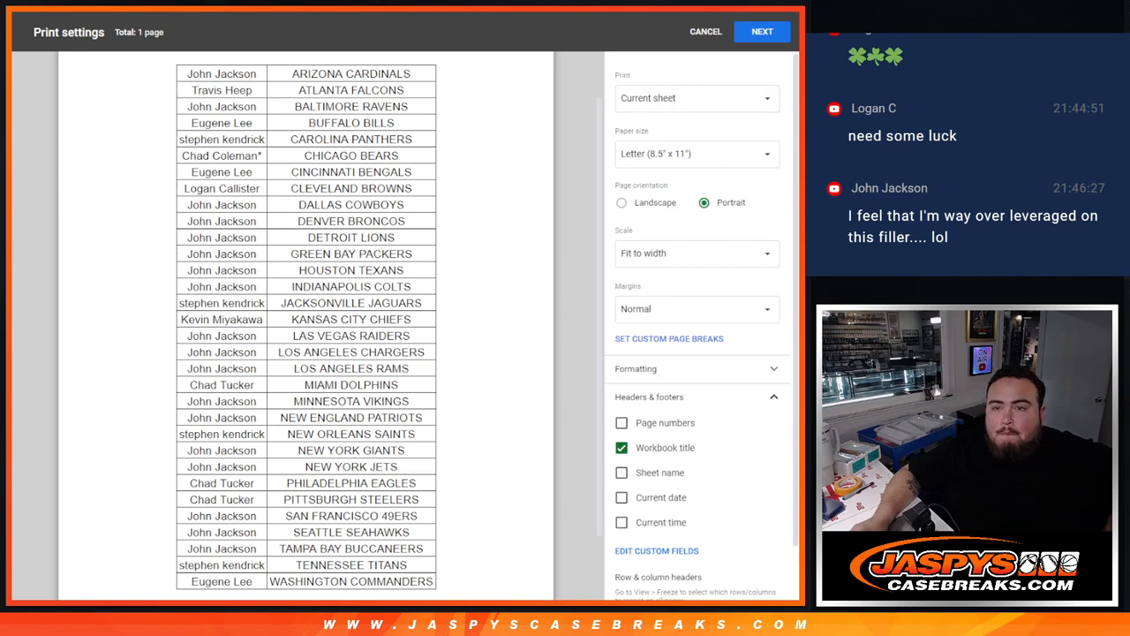
left_click(705, 32)
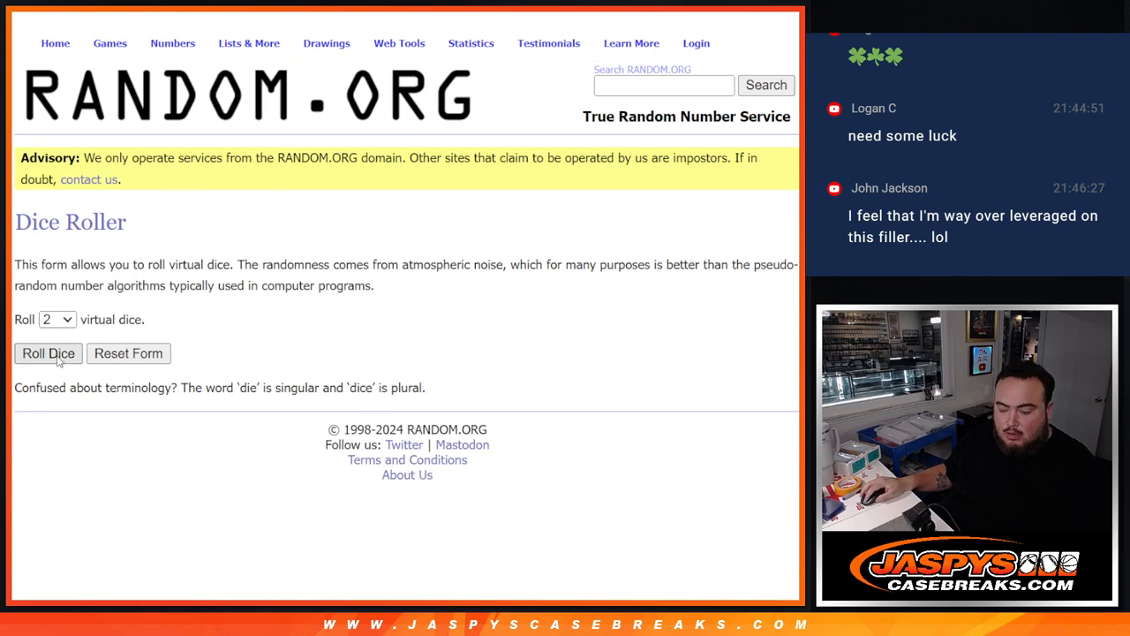
Step: Roll two virtual dice on the RANDOM.ORG Dice Roller
left_click(48, 353)
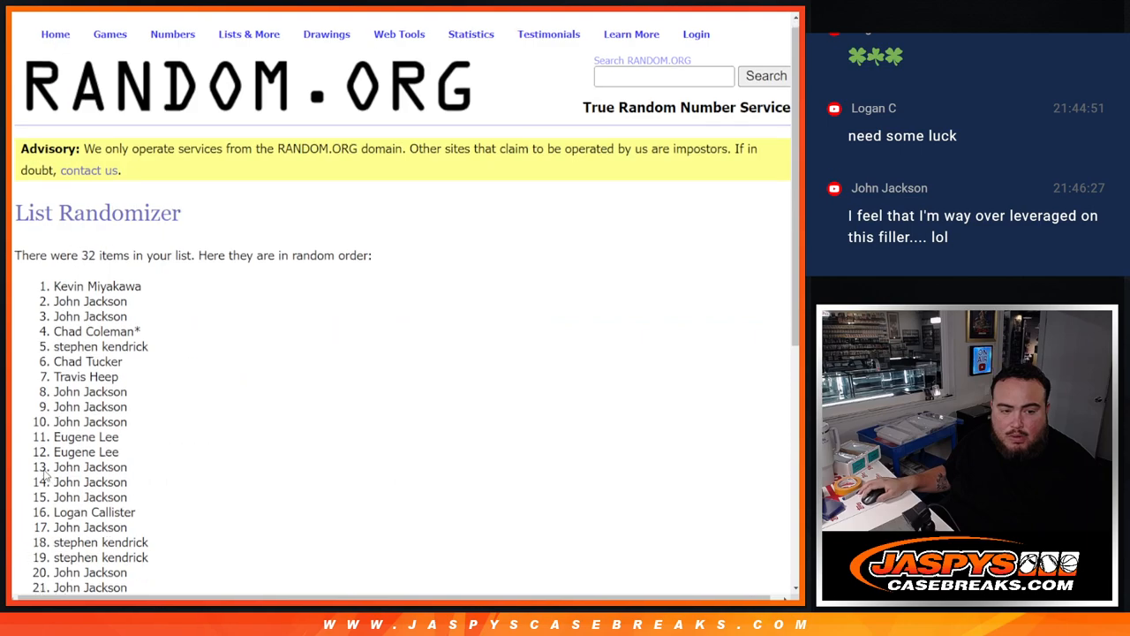
Step: Reshuffle the giveaway names until the list has been randomized 10 times
scroll("down", 3)
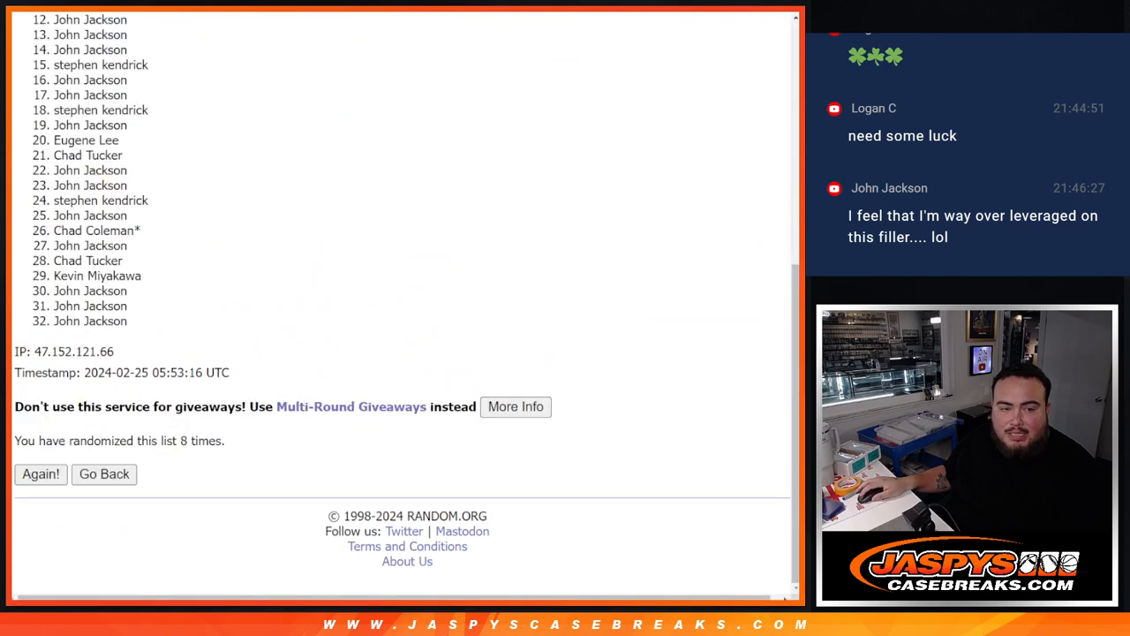
left_click(40, 475)
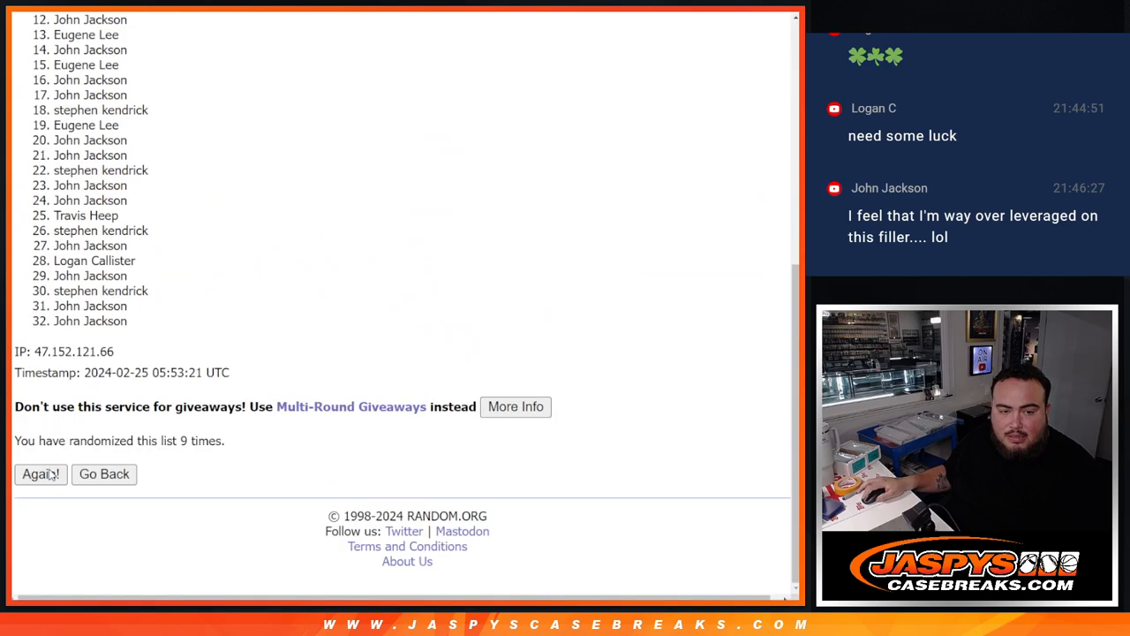
left_click(40, 474)
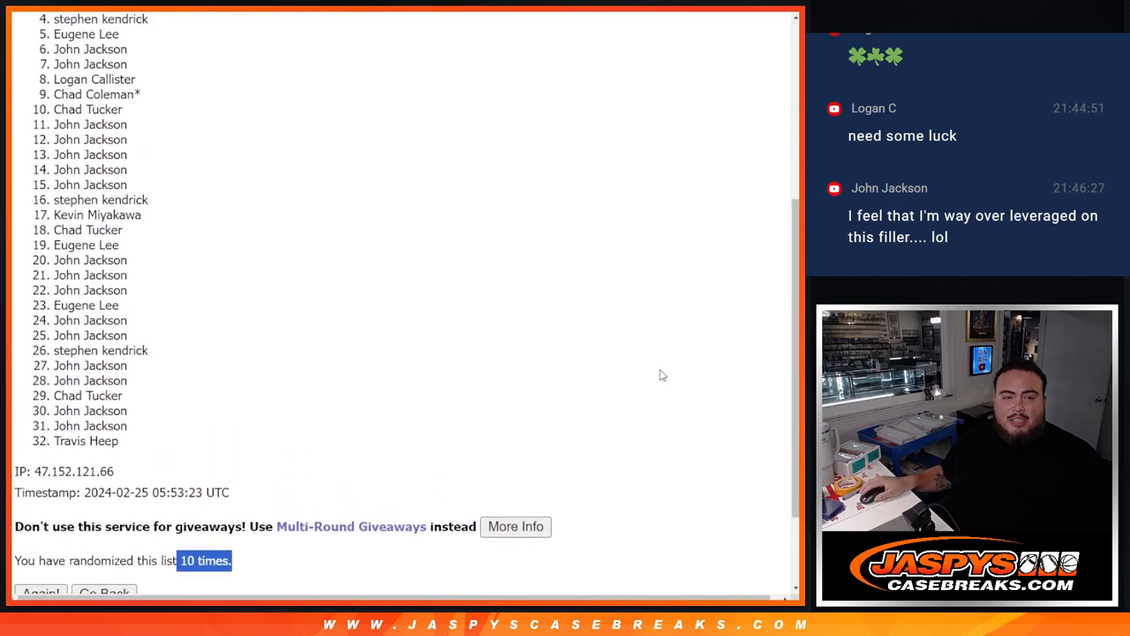
mouse_move(669, 370)
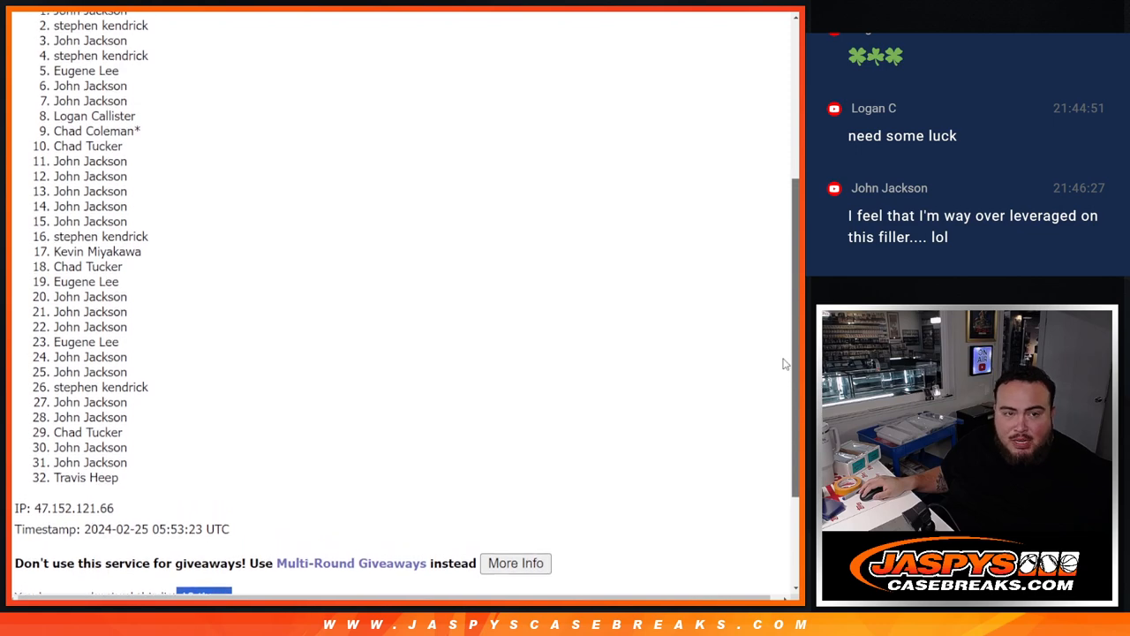
scroll("up", 3)
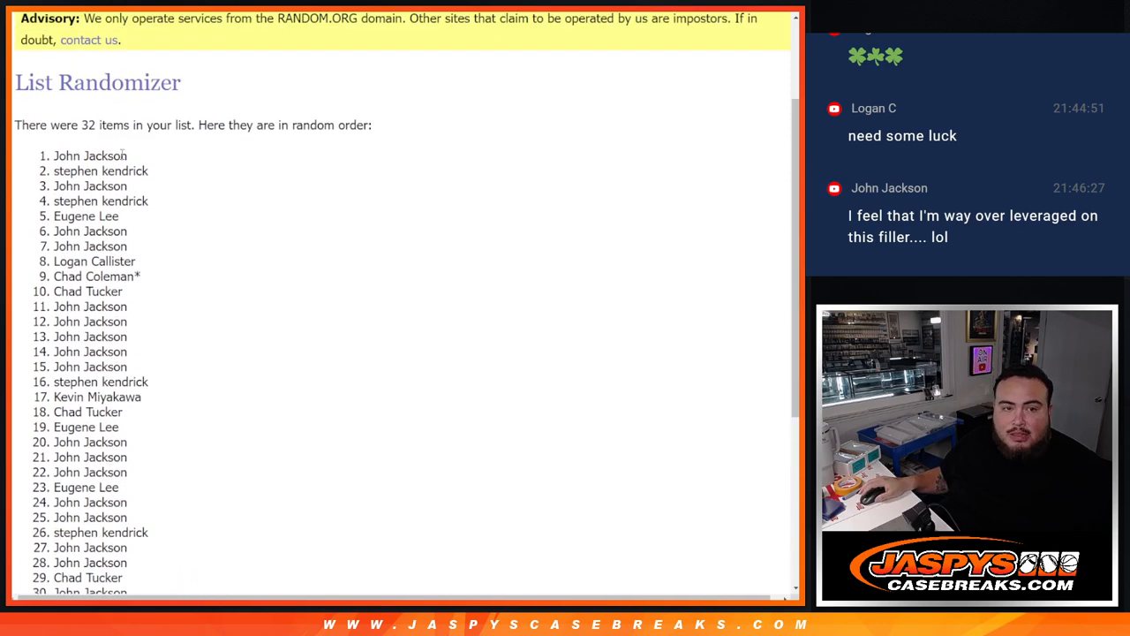
left_click_drag(55, 155, 127, 186)
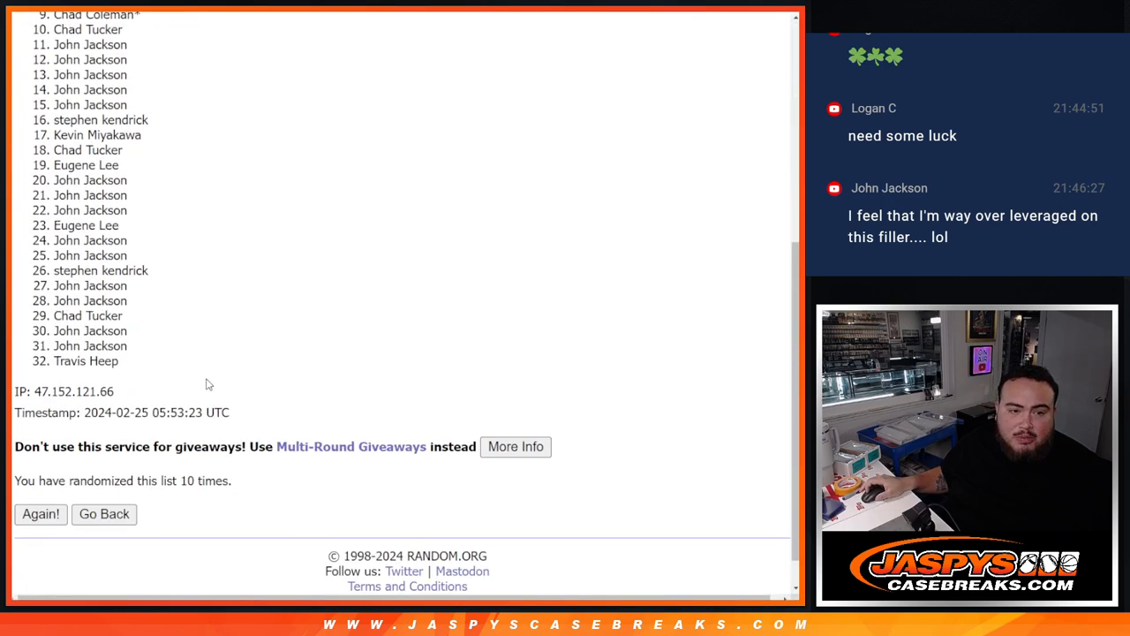
left_click(41, 513)
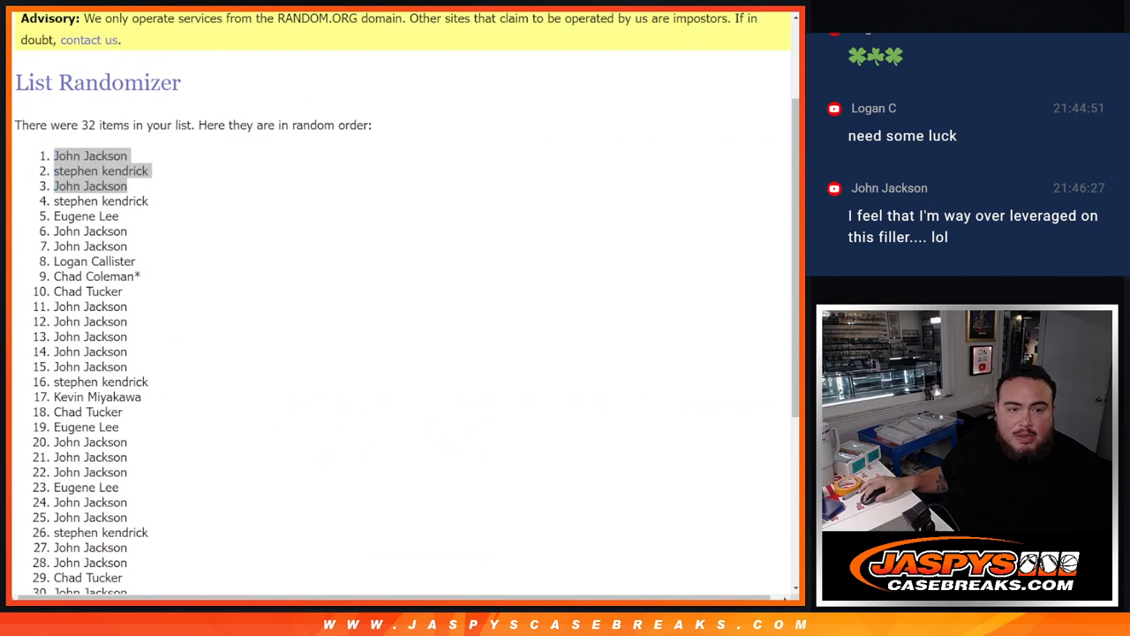